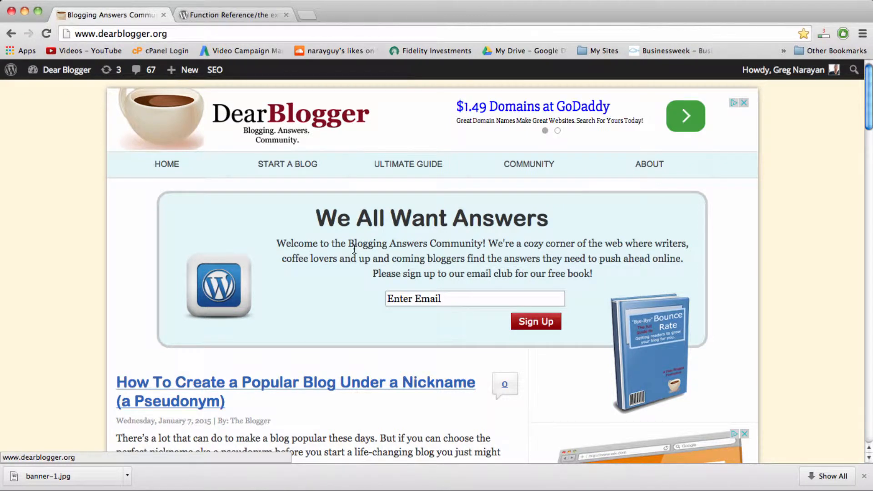
- Scroll the homepage and highlight the nickname post's title and trimmed snippet
{"action": "scroll", "scroll_direction": "down", "scroll_amount": 3}
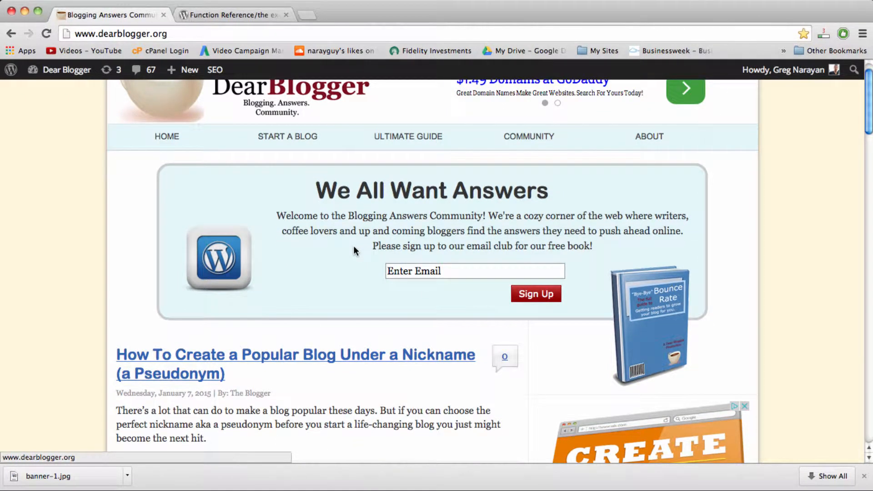
{"action": "scroll", "scroll_direction": "down", "scroll_amount": 3}
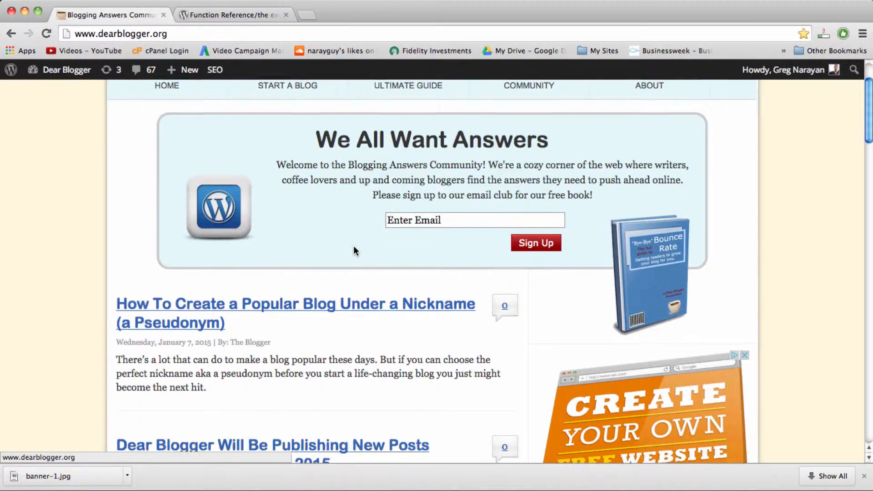
{"action": "scroll", "scroll_direction": "down", "scroll_amount": 3}
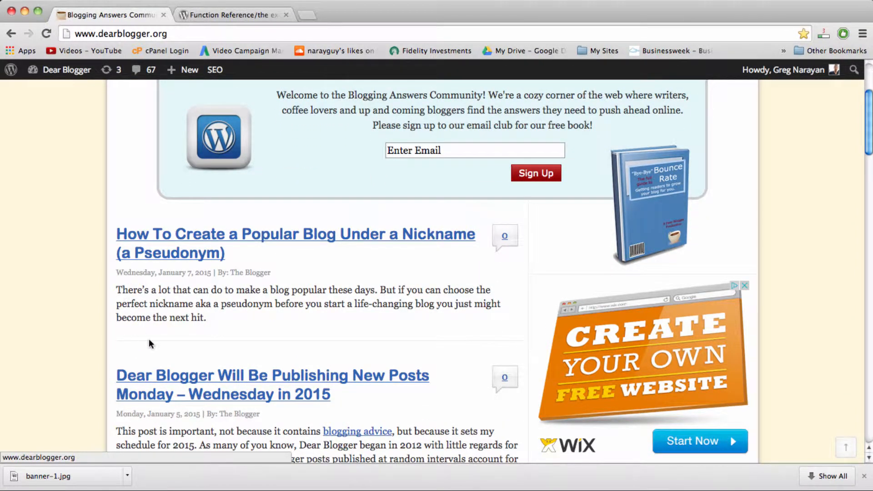
{"action": "mouse_move", "coordinate": [115, 293]}
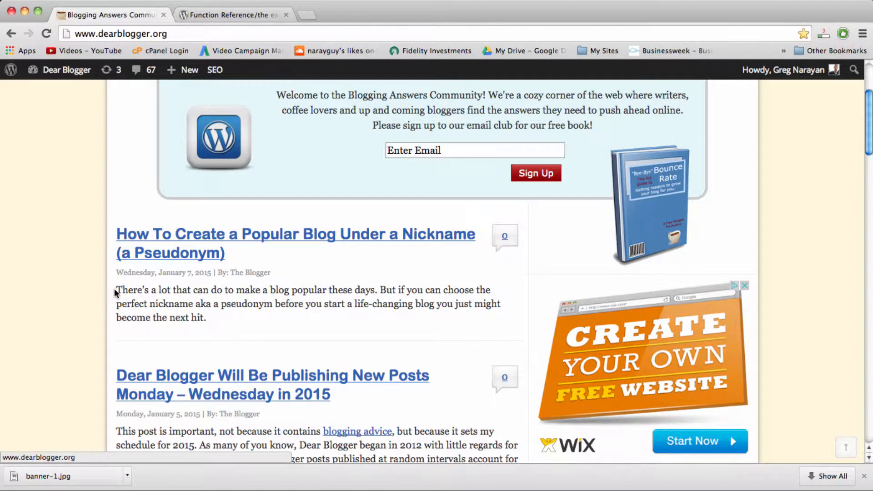
{"action": "left_click_drag", "start_coordinate": [116, 290], "coordinate": [325, 290]}
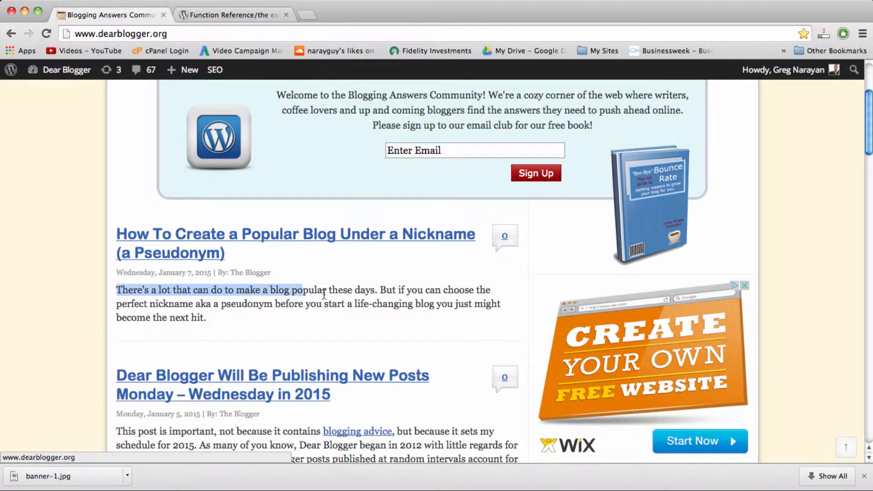
{"action": "left_click_drag", "start_coordinate": [301, 290], "coordinate": [490, 290]}
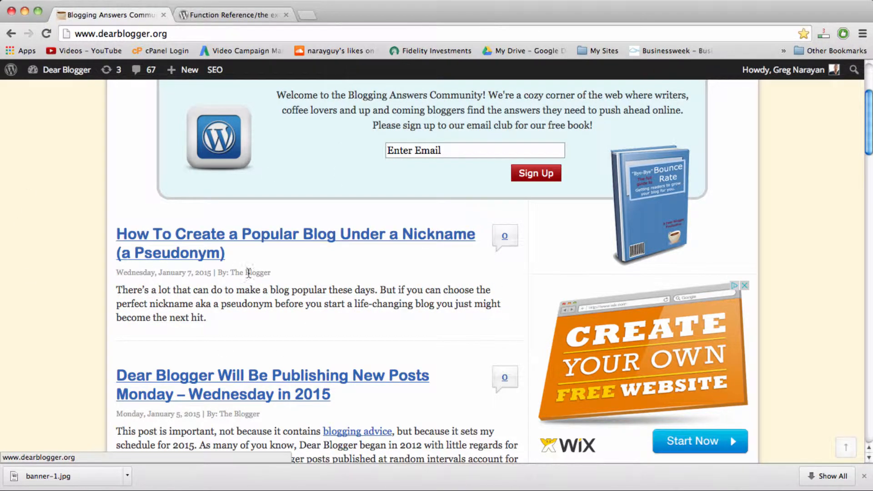
{"action": "mouse_move", "coordinate": [199, 331]}
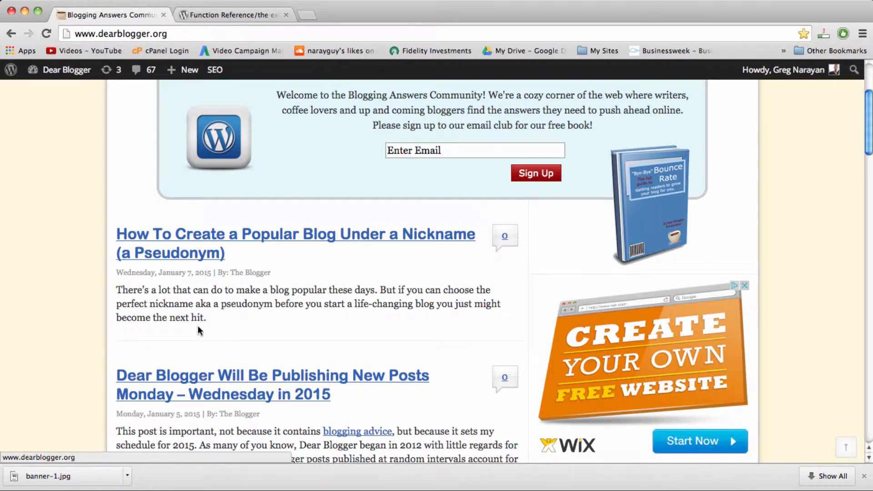
{"action": "left_click_drag", "start_coordinate": [117, 290], "coordinate": [206, 318]}
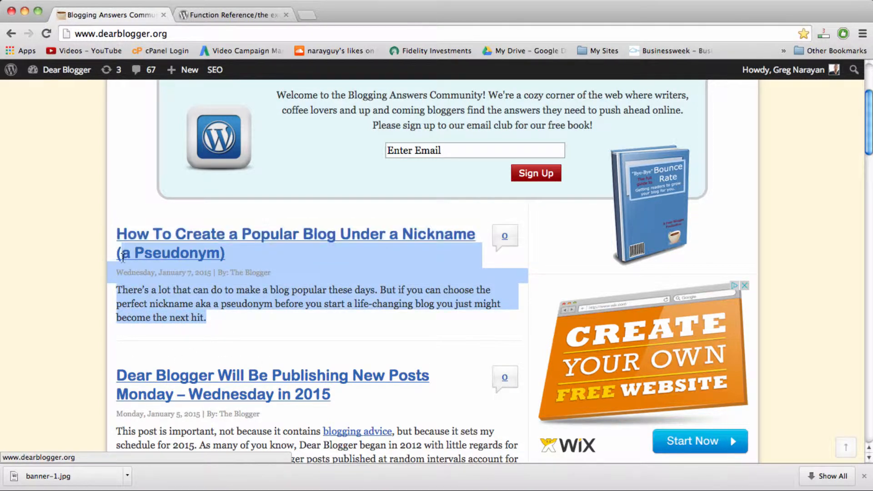
{"action": "left_click", "coordinate": [243, 315]}
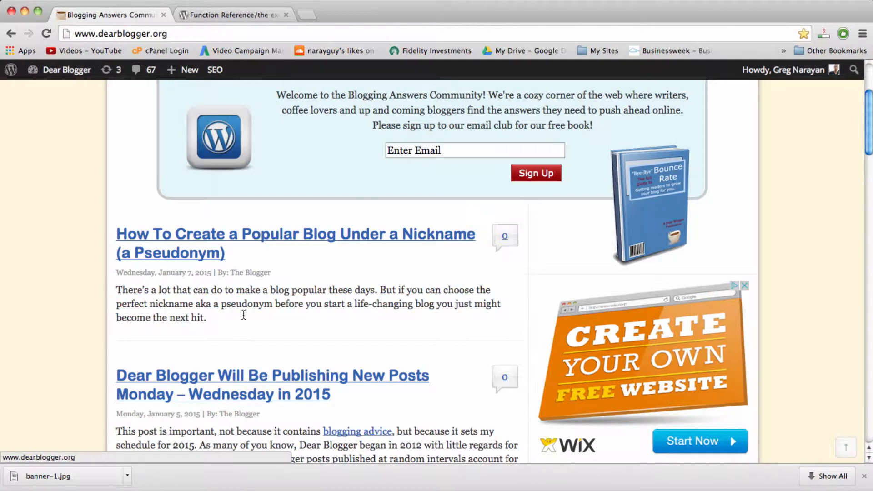
- Scroll down to the '33 Blogging Videos and Counting!' post listing
{"action": "scroll", "scroll_direction": "down", "scroll_amount": 3}
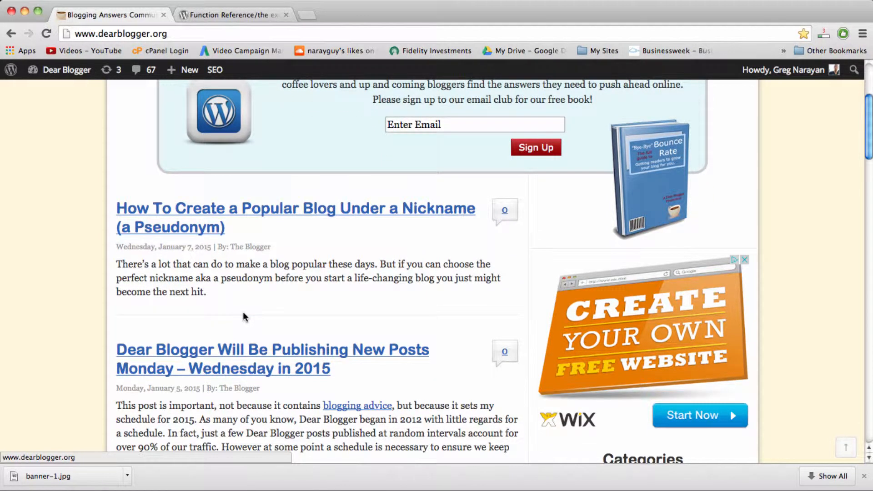
{"action": "scroll", "scroll_direction": "down", "scroll_amount": 3}
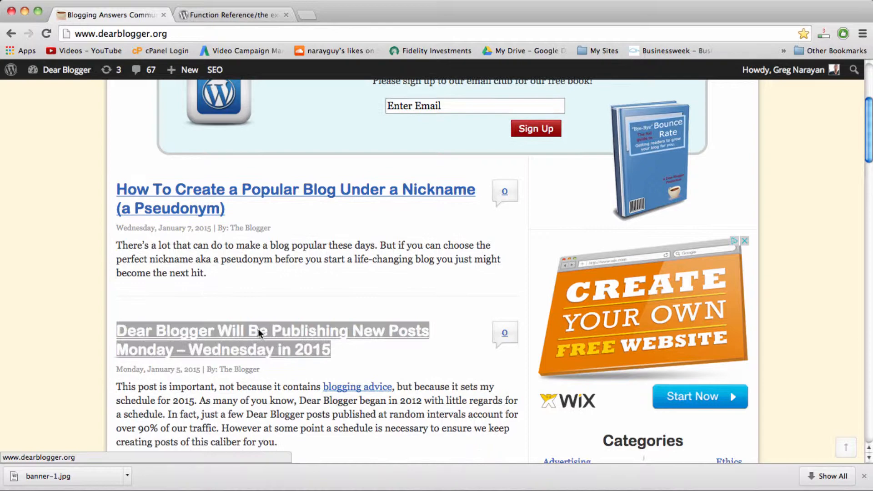
{"action": "scroll", "scroll_direction": "down", "scroll_amount": 3}
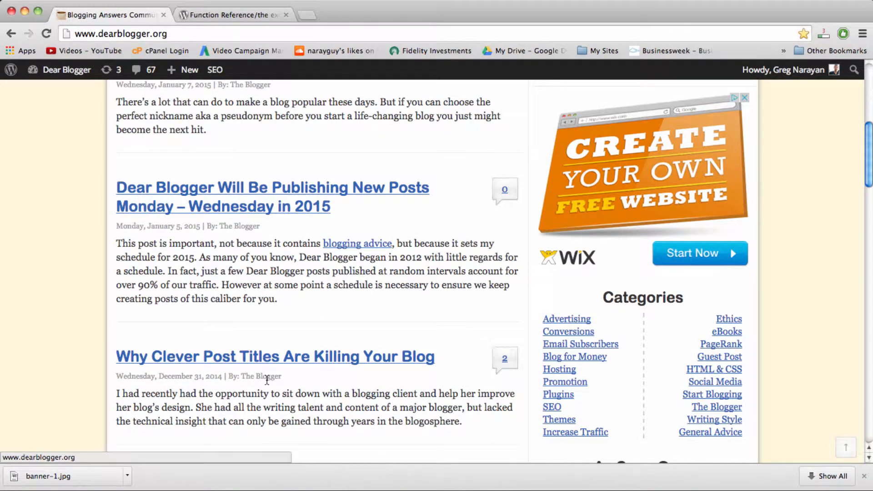
{"action": "scroll", "scroll_direction": "down", "scroll_amount": 3}
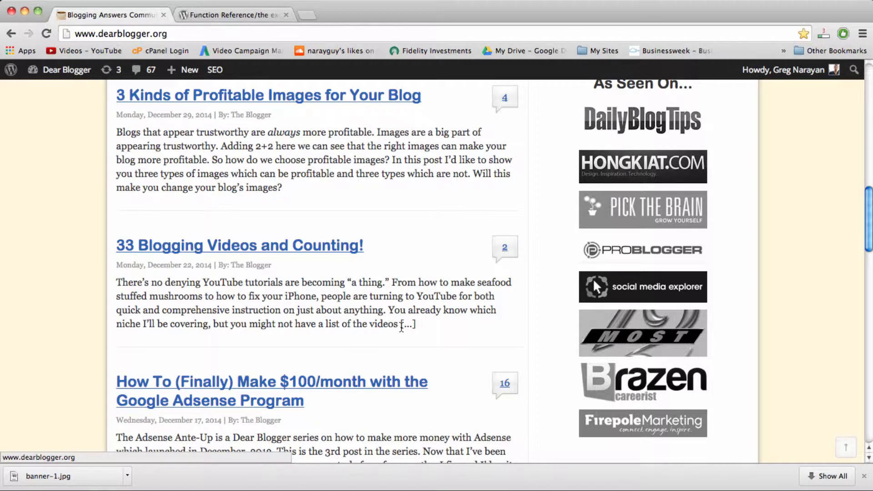
{"action": "mouse_move", "coordinate": [417, 325]}
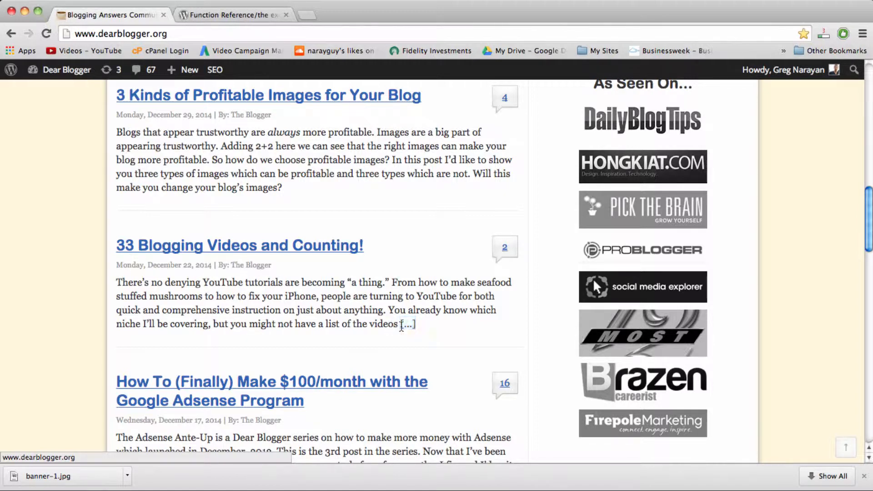
{"action": "mouse_move", "coordinate": [420, 332]}
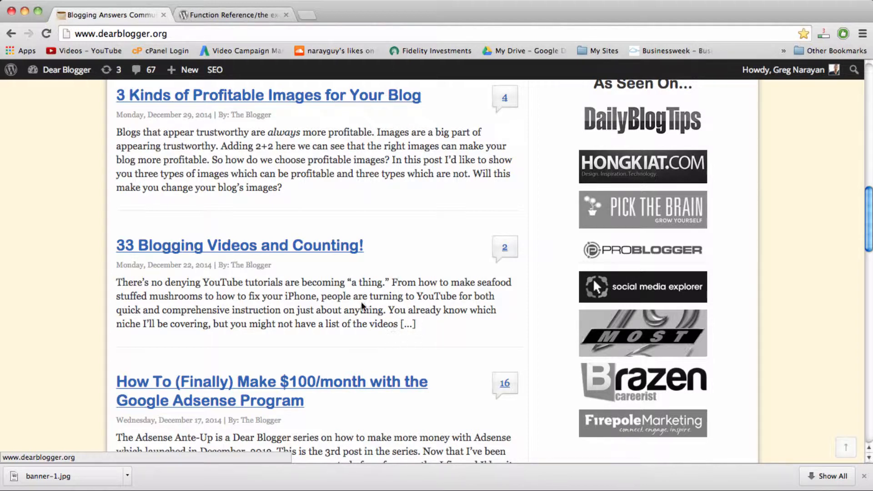
{"action": "mouse_move", "coordinate": [405, 336]}
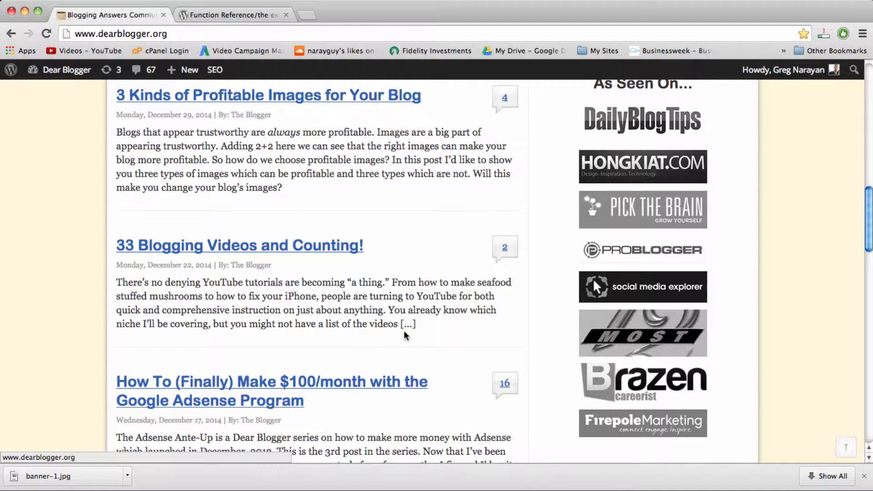
{"action": "mouse_move", "coordinate": [347, 273]}
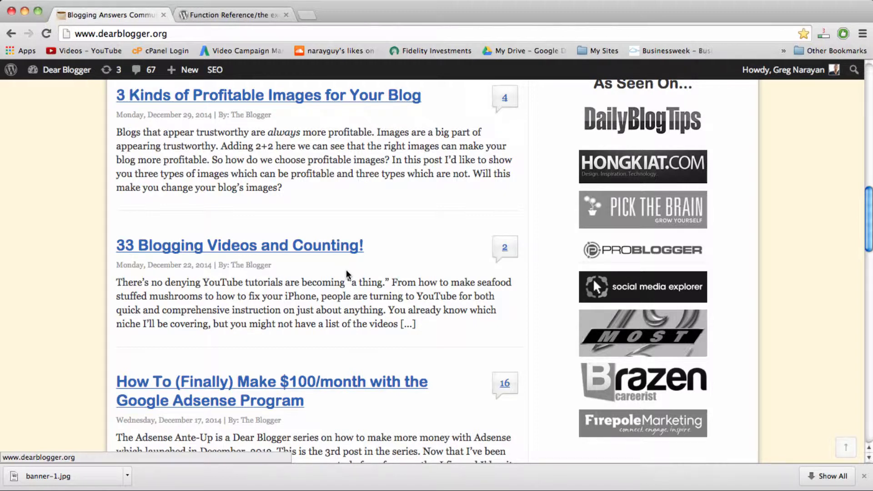
{"action": "mouse_move", "coordinate": [337, 248]}
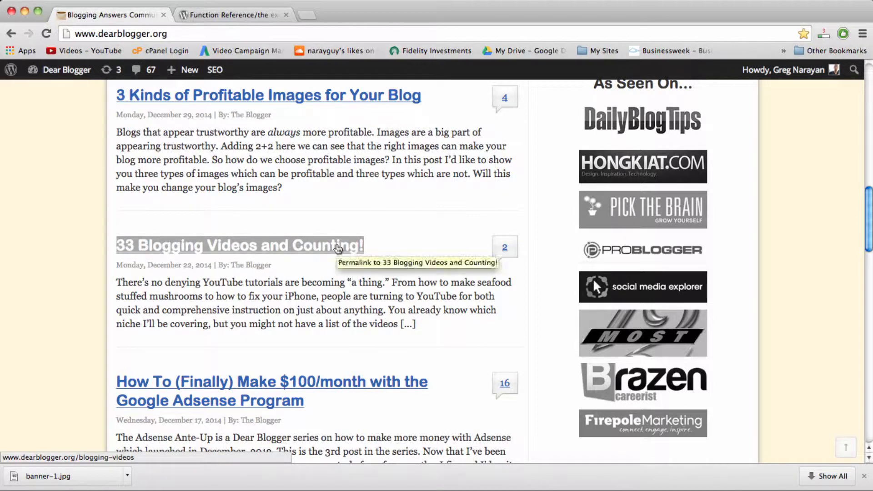
{"action": "scroll", "scroll_direction": "up", "scroll_amount": 3}
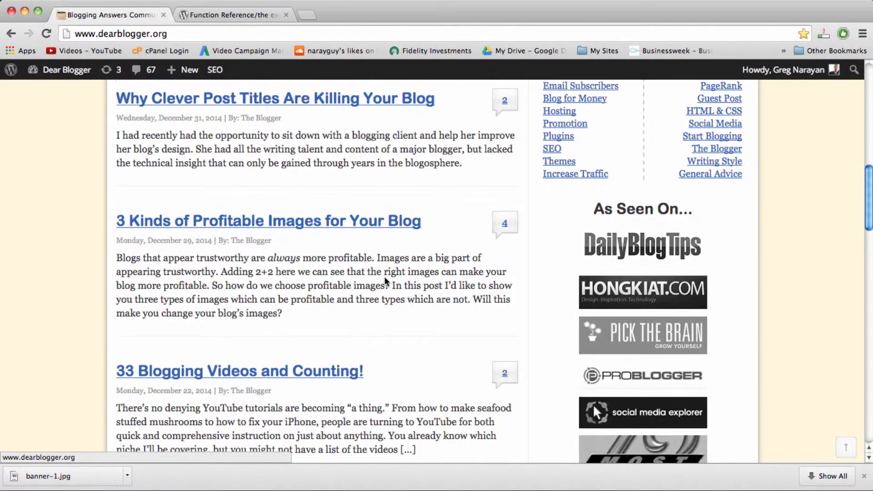
{"action": "mouse_move", "coordinate": [297, 300]}
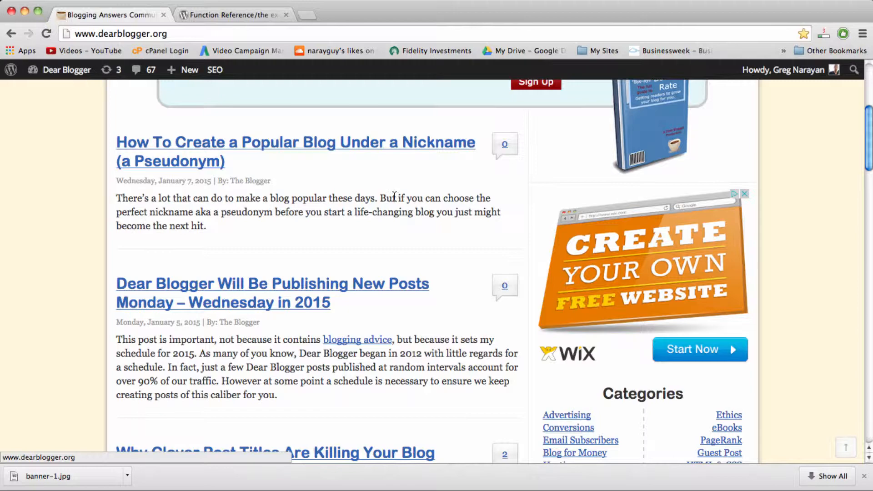
{"action": "mouse_move", "coordinate": [206, 231]}
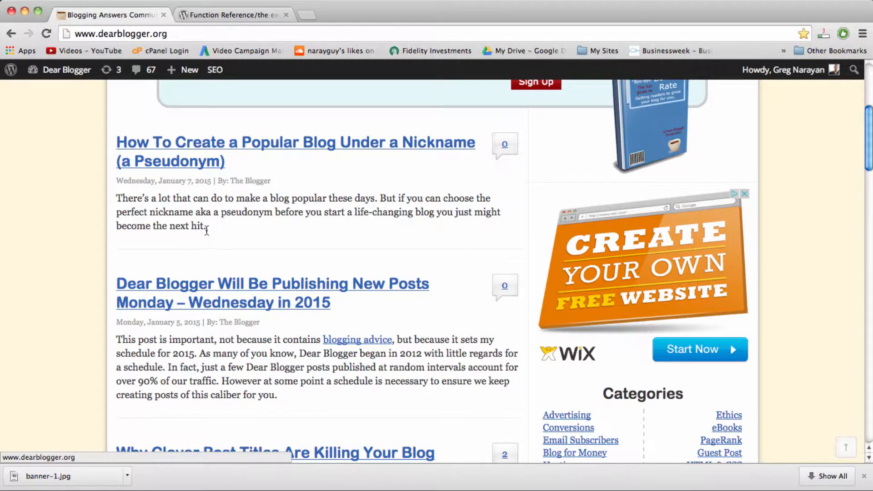
{"action": "scroll", "scroll_direction": "down", "scroll_amount": 3}
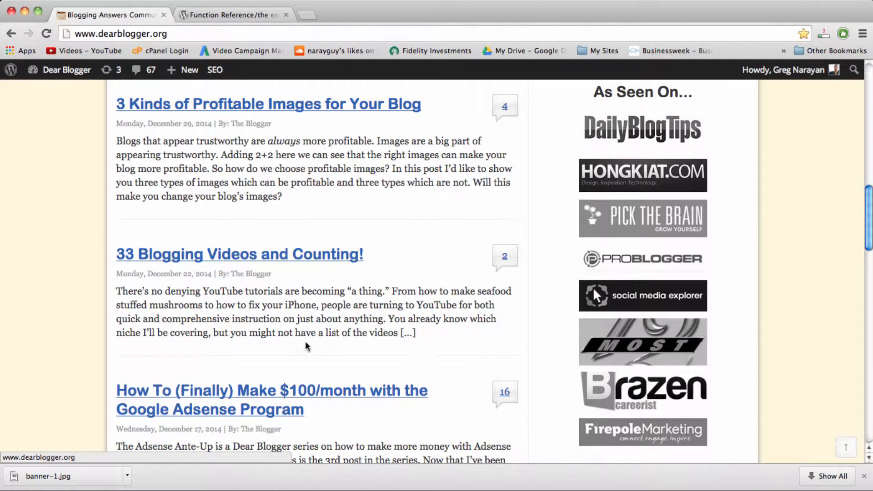
{"action": "mouse_move", "coordinate": [273, 246]}
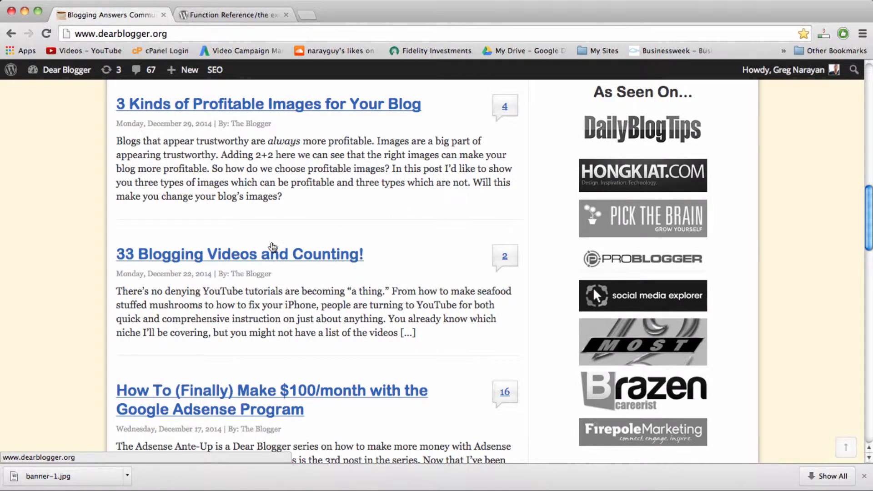
- Open '33 Blogging Videos and Counting!' and scroll through its opening text
{"action": "left_click", "coordinate": [240, 254]}
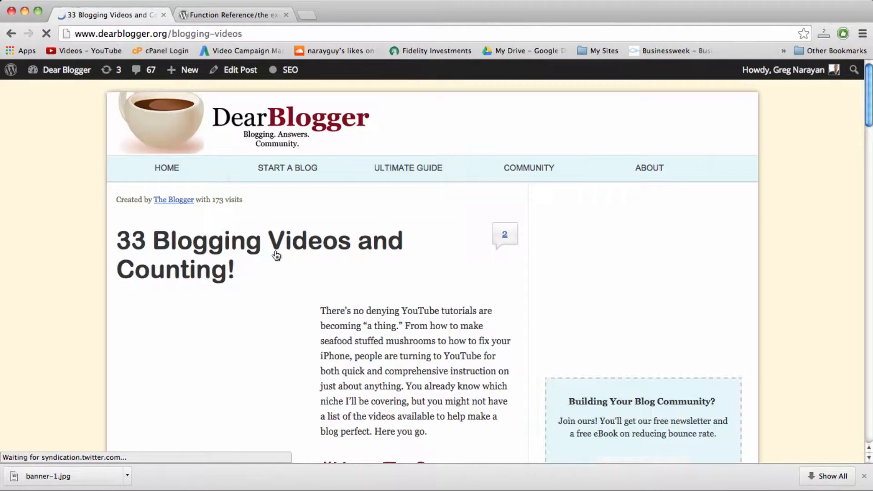
{"action": "mouse_move", "coordinate": [381, 301]}
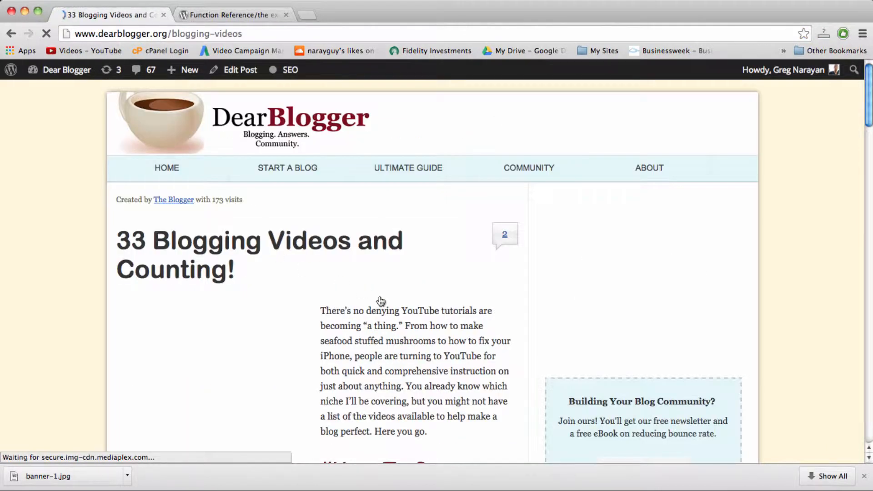
{"action": "scroll", "scroll_direction": "down", "scroll_amount": 3}
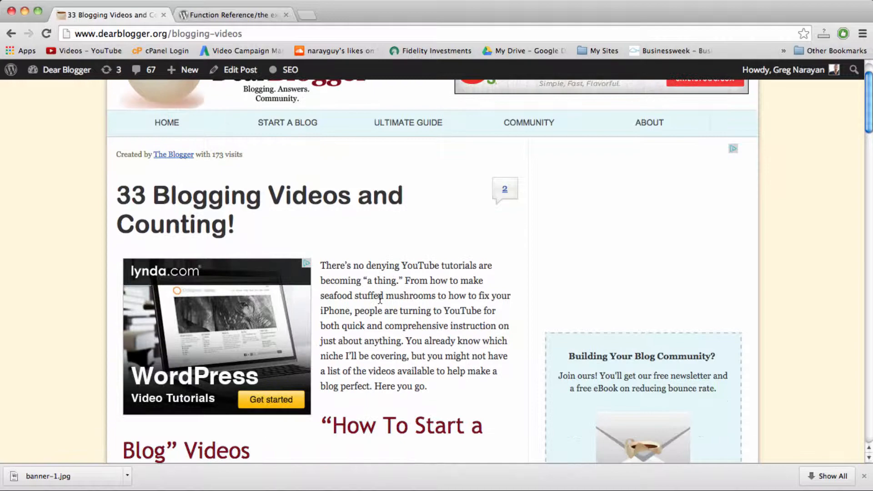
{"action": "scroll", "scroll_direction": "down", "scroll_amount": 3}
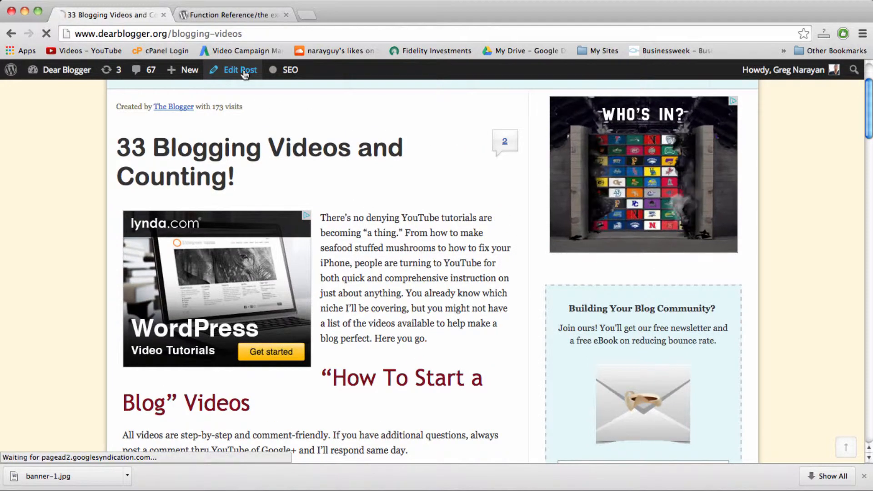
- Edit the post, focus the Excerpt box, and show Screen Options with Excerpt checked
{"action": "left_click", "coordinate": [238, 70]}
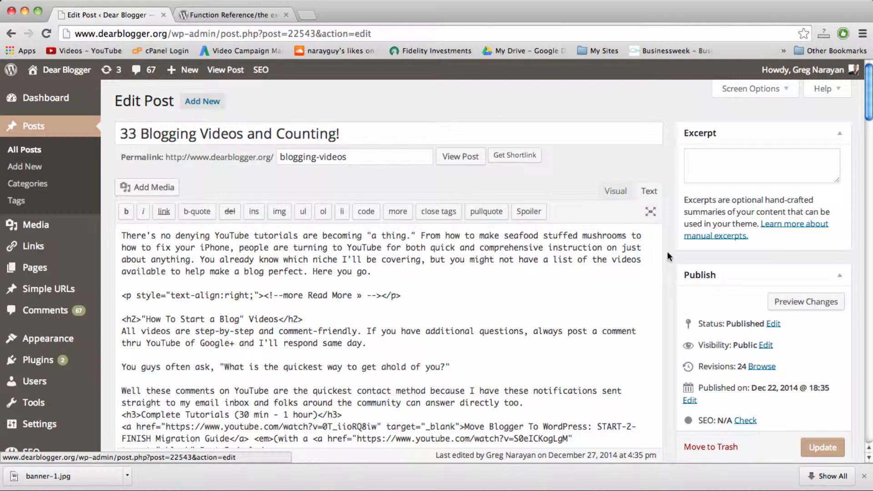
{"action": "mouse_move", "coordinate": [826, 168]}
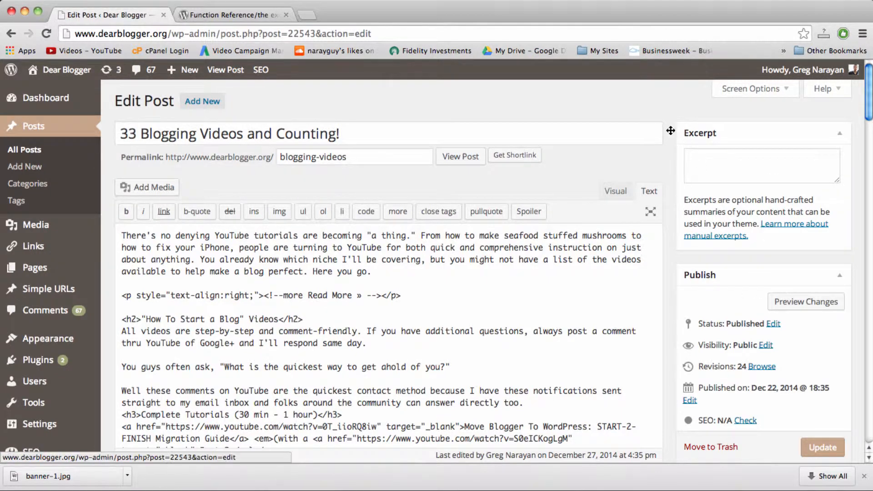
{"action": "mouse_move", "coordinate": [845, 150]}
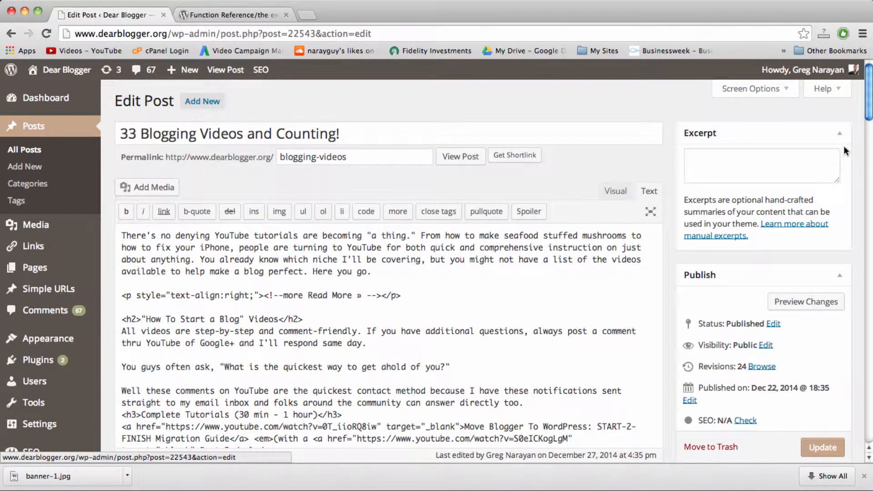
{"action": "left_click", "coordinate": [762, 164]}
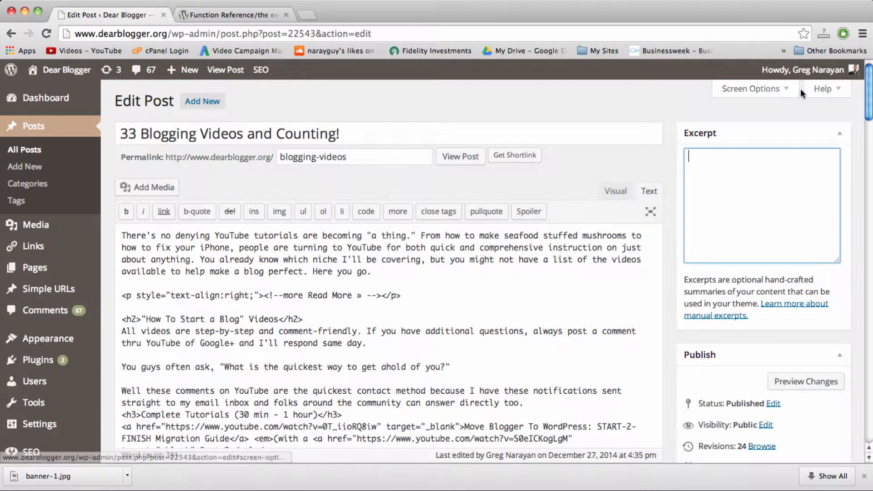
{"action": "left_click", "coordinate": [804, 70]}
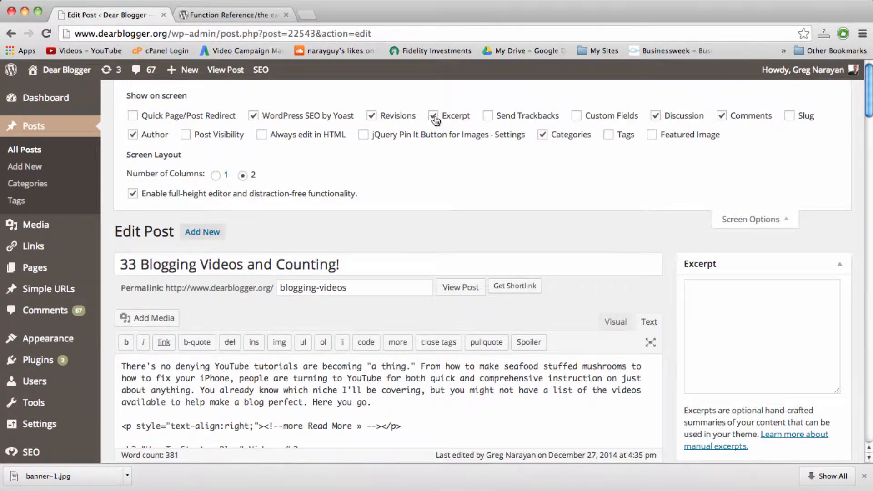
- Copy the opening paragraph into Excerpt, keeping only the two YouTube tutorial sentences
{"action": "left_click", "coordinate": [434, 115]}
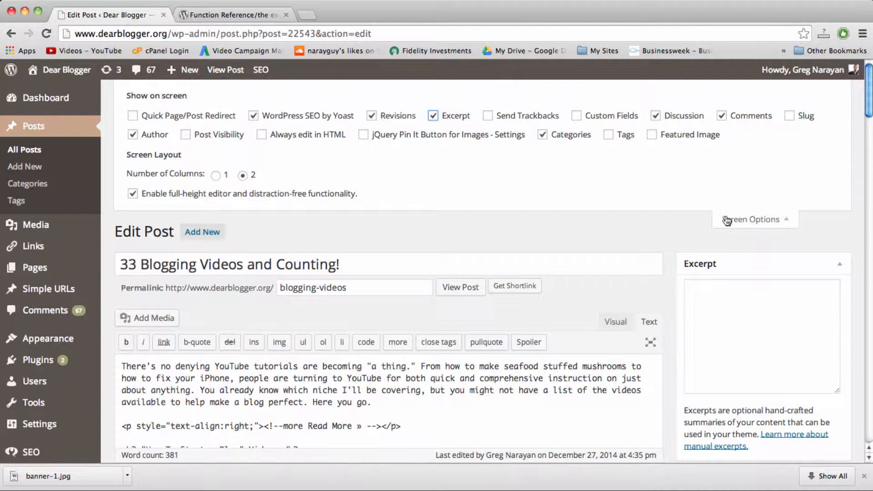
{"action": "left_click", "coordinate": [752, 219]}
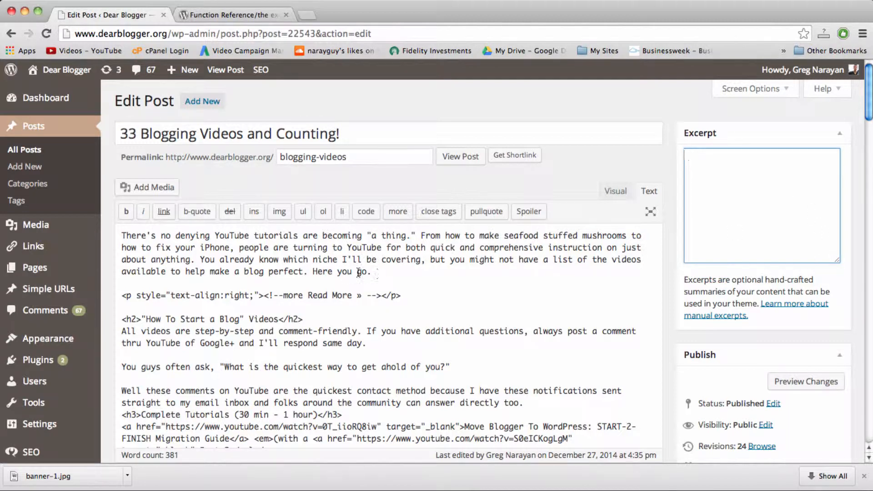
{"action": "left_click_drag", "start_coordinate": [222, 258], "coordinate": [370, 271]}
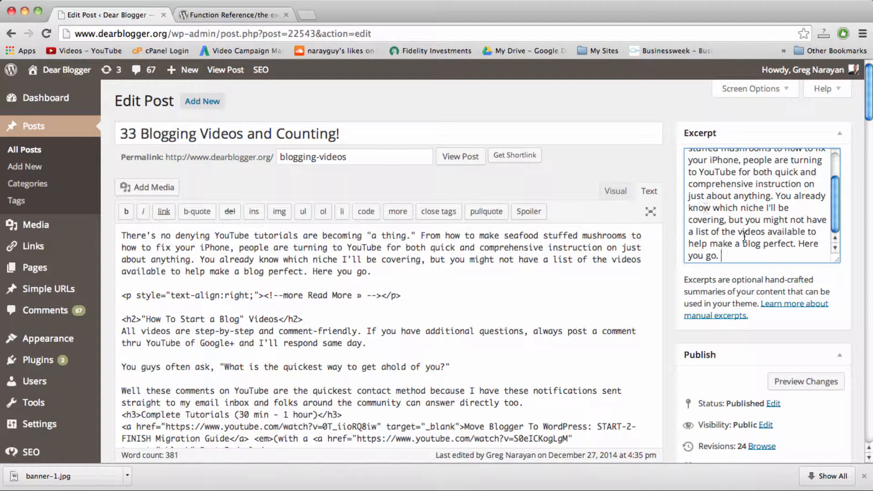
{"action": "scroll", "scroll_direction": "down", "scroll_amount": 3}
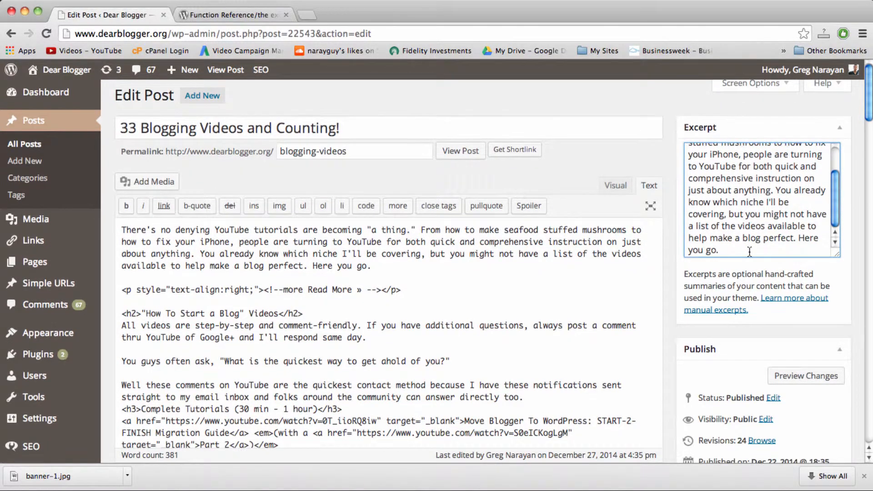
{"action": "left_click_drag", "start_coordinate": [776, 189], "coordinate": [719, 249]}
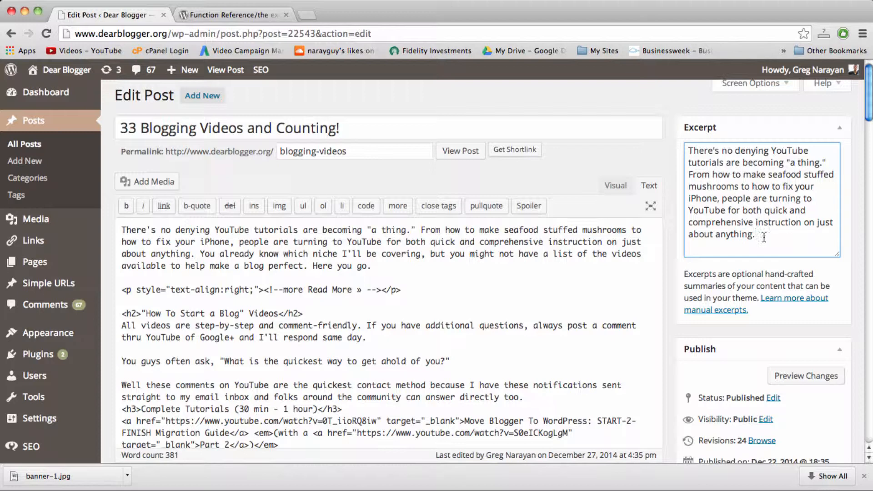
{"action": "left_click", "coordinate": [711, 162]}
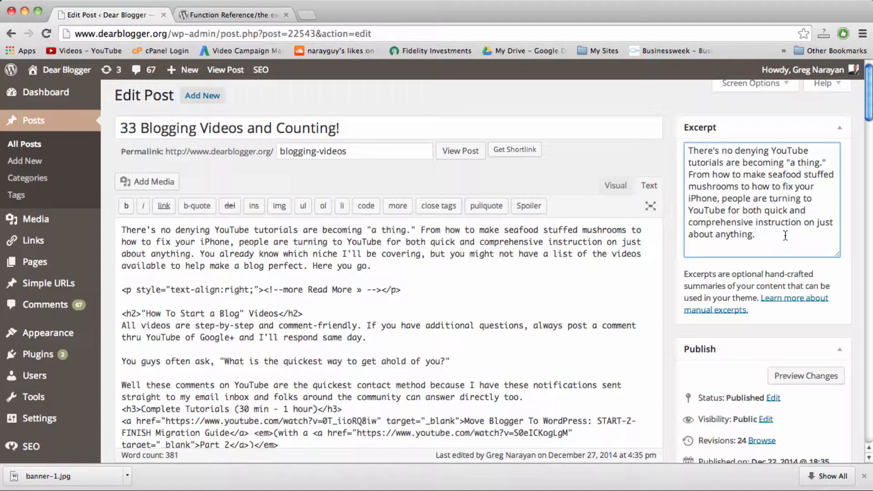
{"action": "mouse_move", "coordinate": [588, 202]}
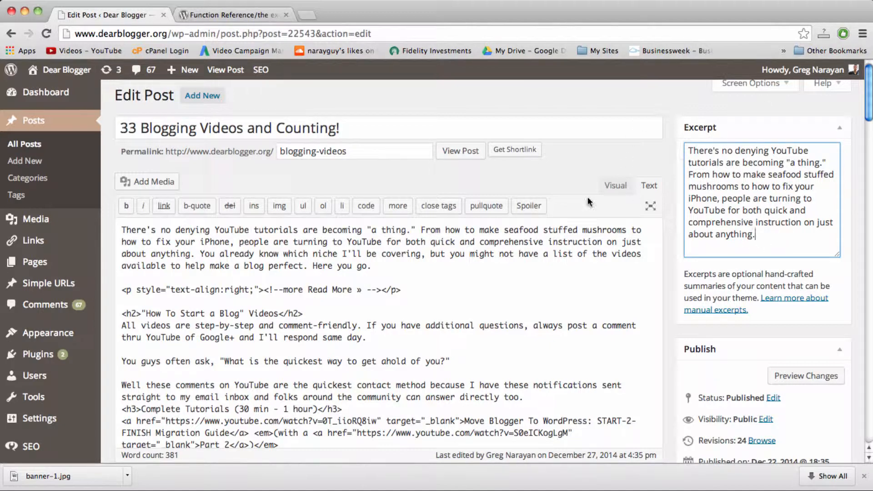
{"action": "left_click", "coordinate": [377, 266]}
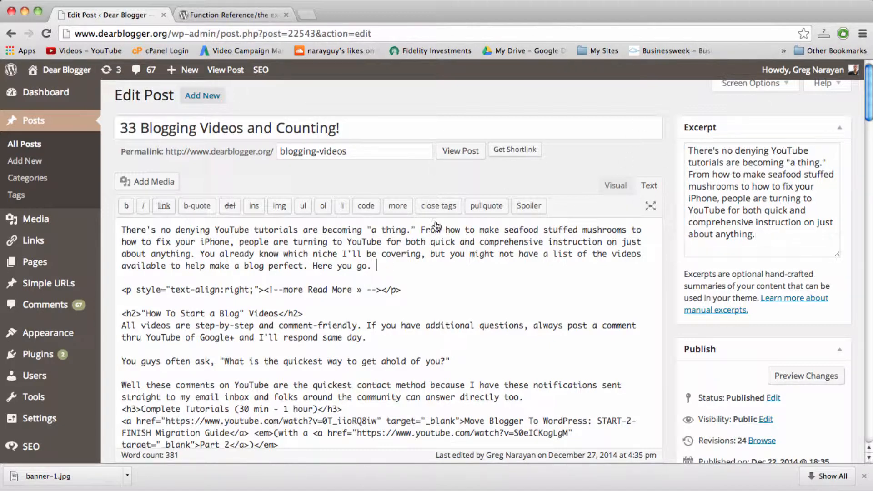
- Update the post to save the two-sentence excerpt
{"action": "left_click", "coordinate": [761, 200]}
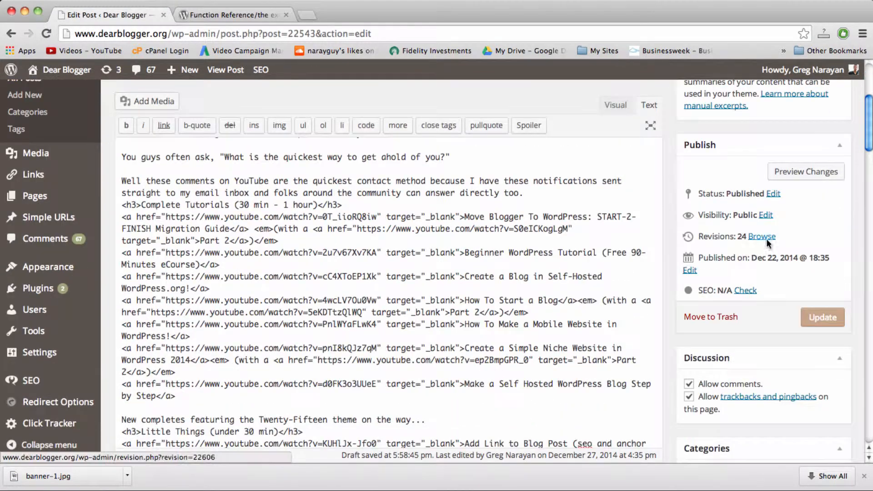
{"action": "left_click", "coordinate": [823, 317]}
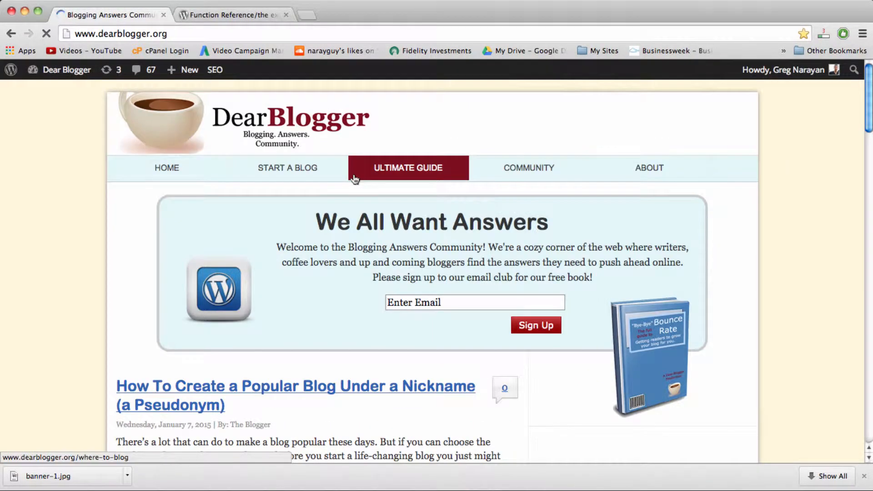
{"action": "scroll", "scroll_direction": "down", "scroll_amount": 3}
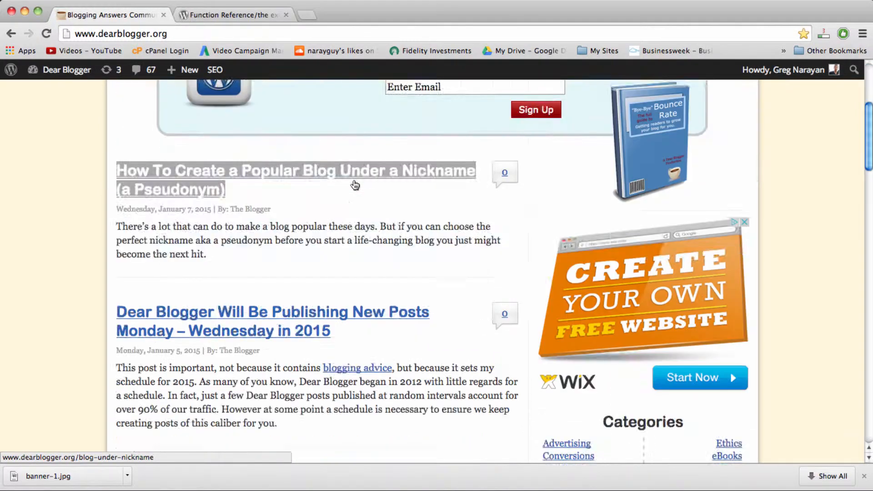
{"action": "scroll", "scroll_direction": "down", "scroll_amount": 3}
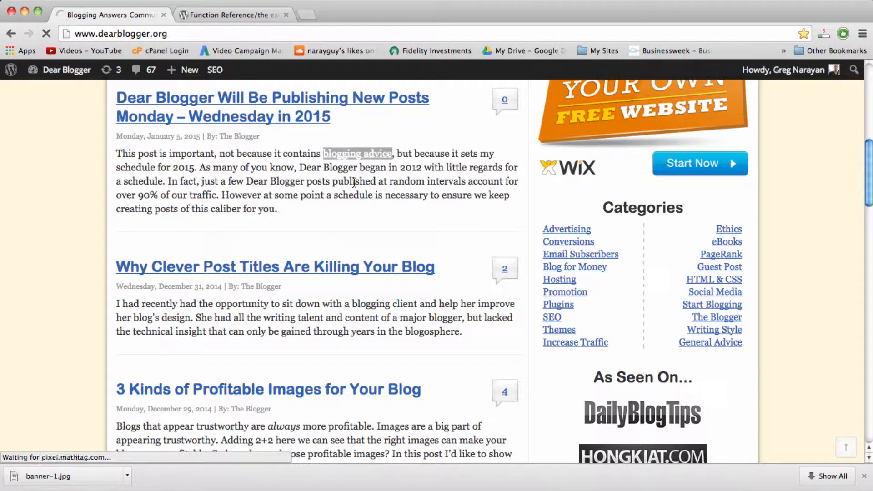
{"action": "scroll", "scroll_direction": "down", "scroll_amount": 3}
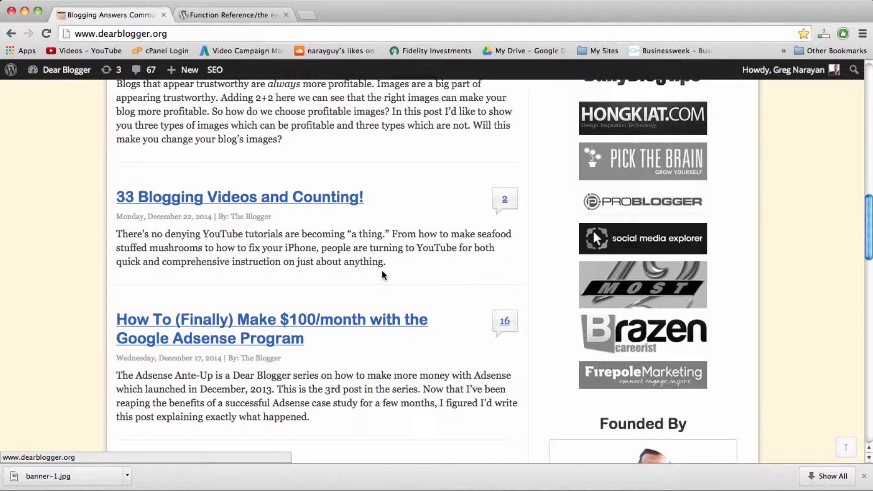
{"action": "mouse_move", "coordinate": [345, 290]}
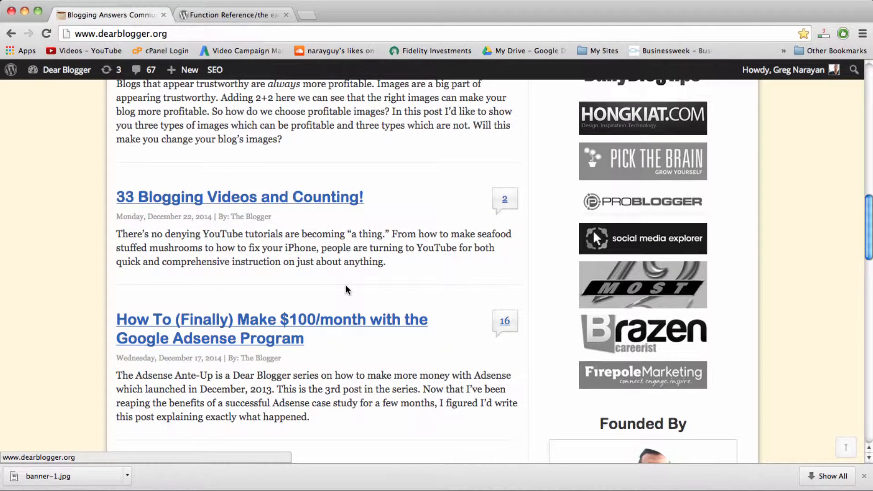
{"action": "mouse_move", "coordinate": [387, 258]}
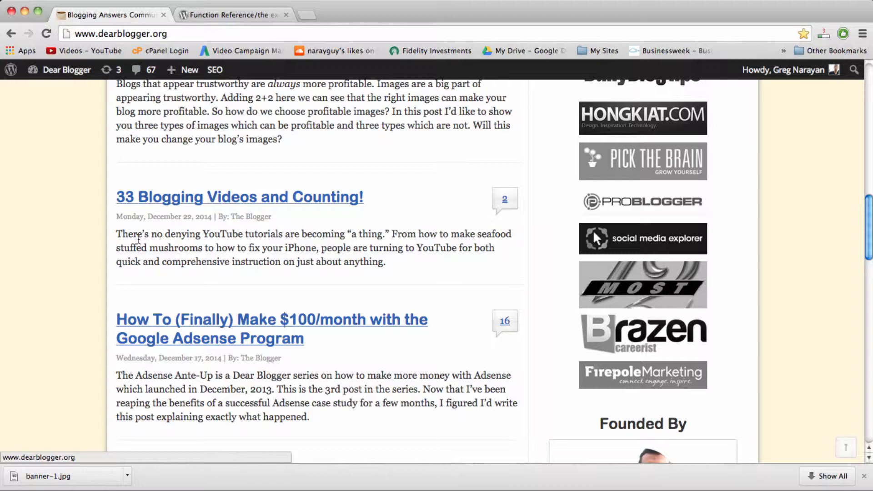
{"action": "double_click", "coordinate": [128, 234]}
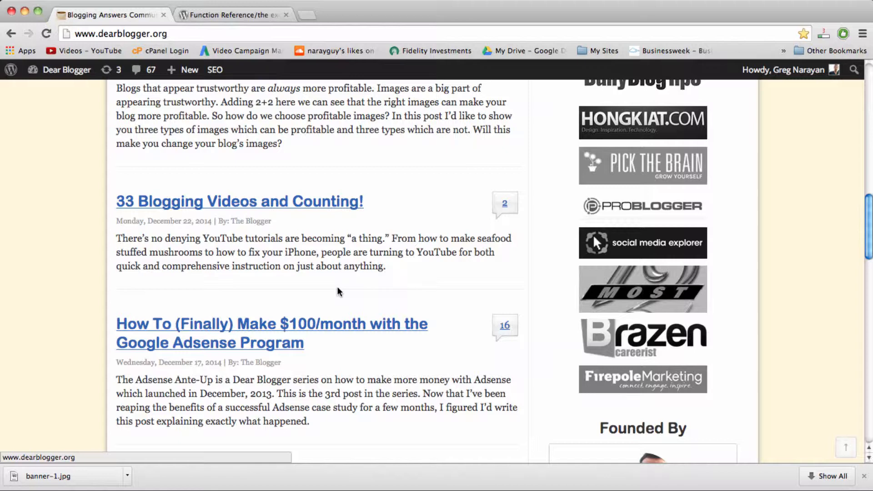
{"action": "mouse_move", "coordinate": [357, 243]}
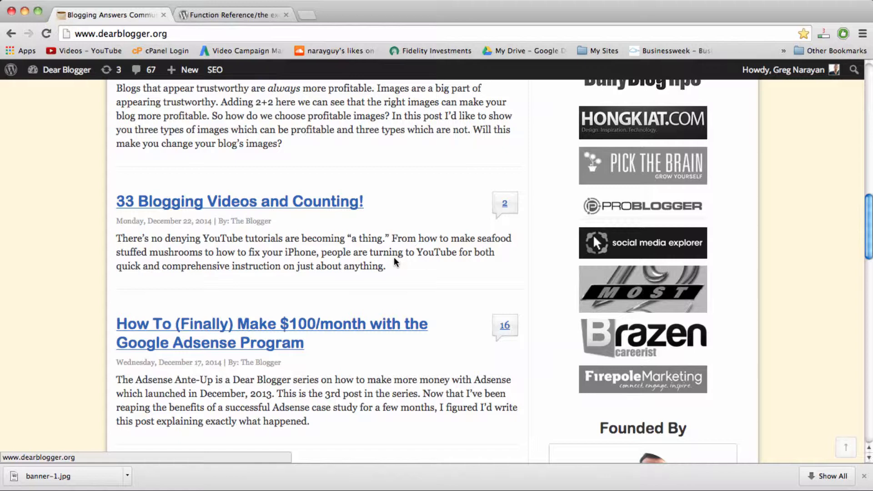
{"action": "mouse_move", "coordinate": [343, 237]}
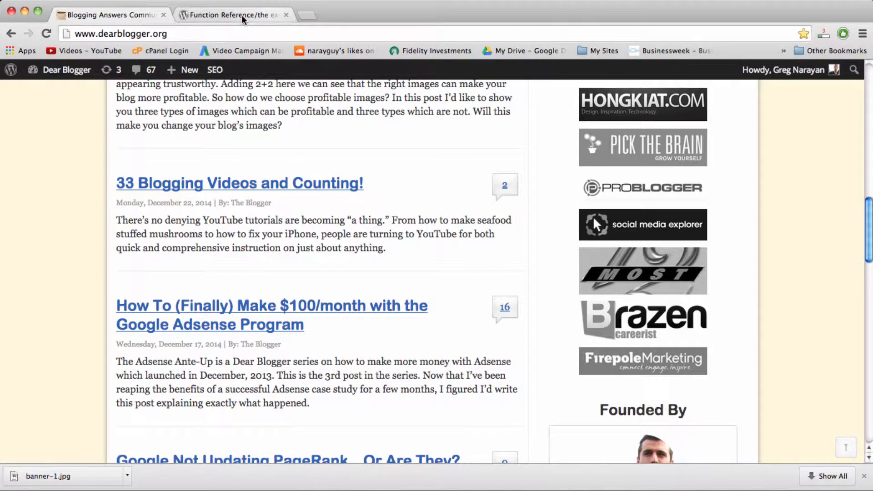
- Switch to the the_excerpt Codex tab and read its Usage section
{"action": "left_click", "coordinate": [228, 15]}
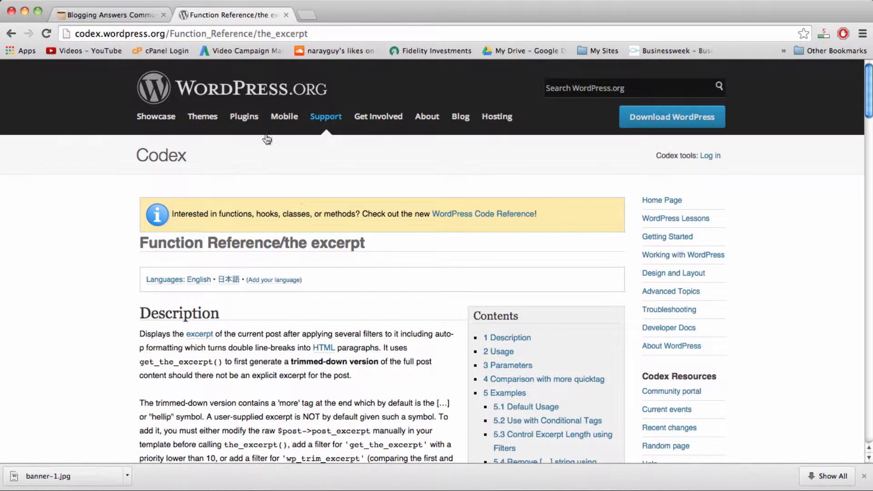
{"action": "scroll", "scroll_direction": "down", "scroll_amount": 3}
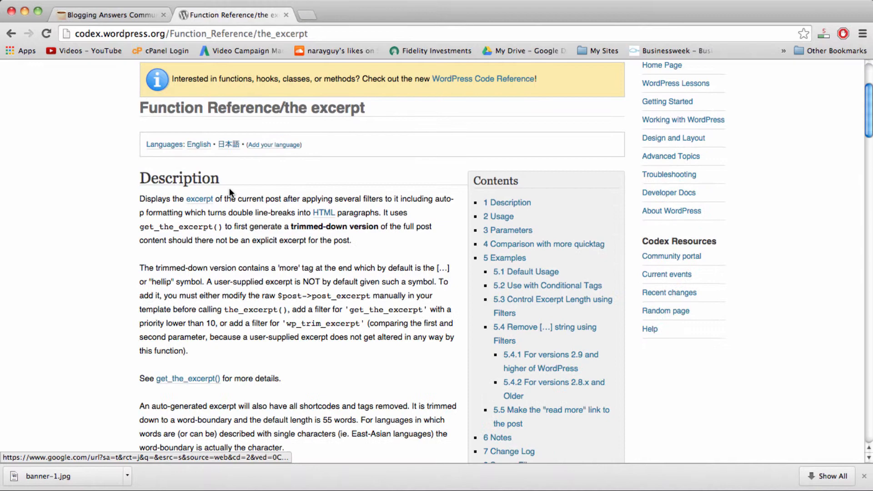
{"action": "scroll", "scroll_direction": "down", "scroll_amount": 3}
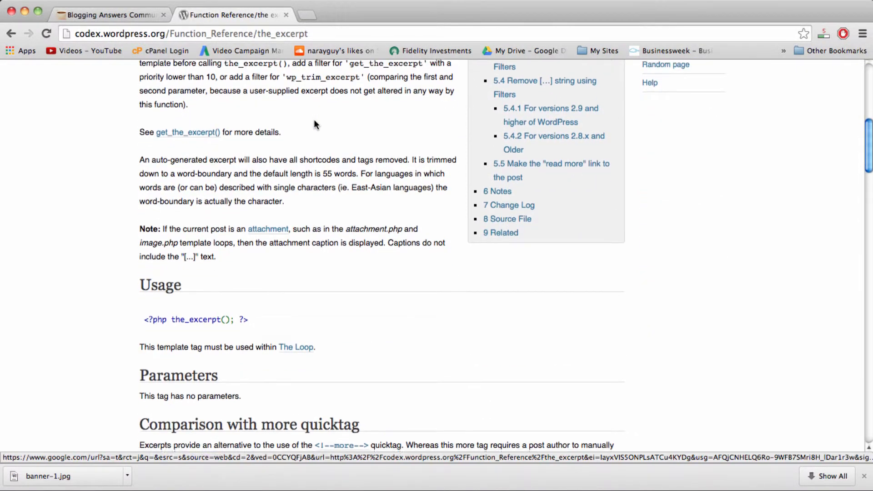
{"action": "scroll", "scroll_direction": "down", "scroll_amount": 3}
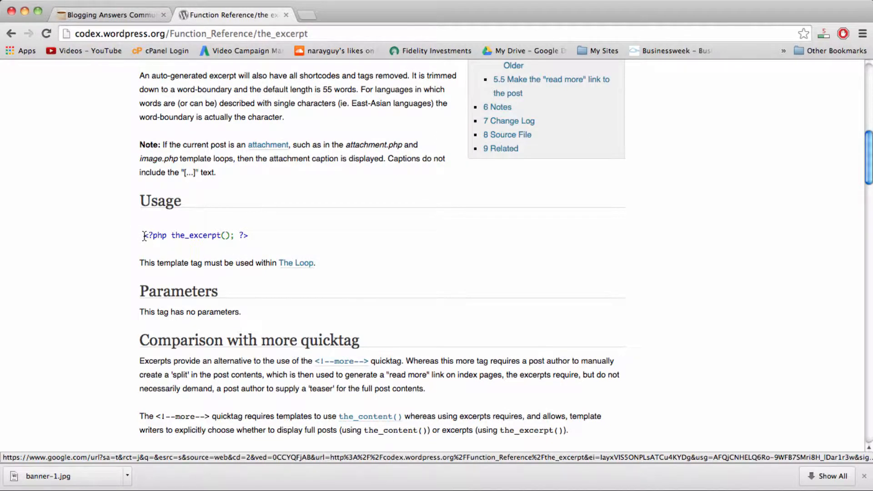
{"action": "left_click_drag", "start_coordinate": [142, 235], "coordinate": [251, 235]}
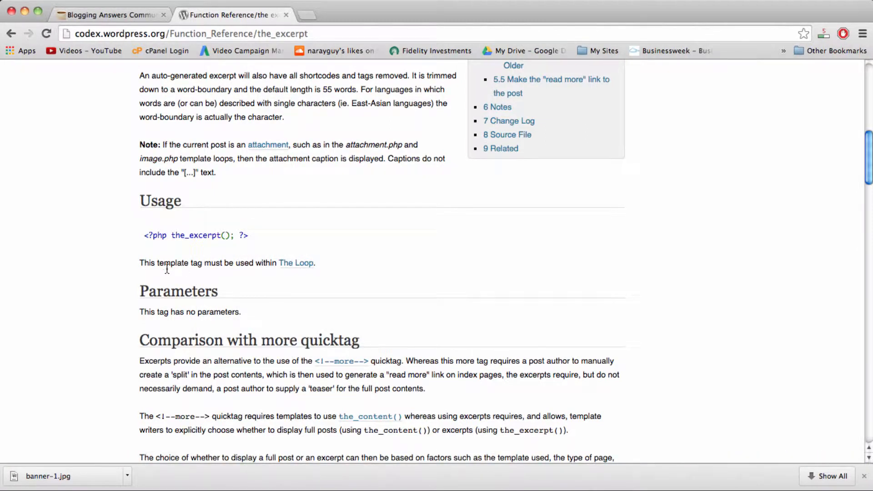
{"action": "double_click", "coordinate": [265, 263]}
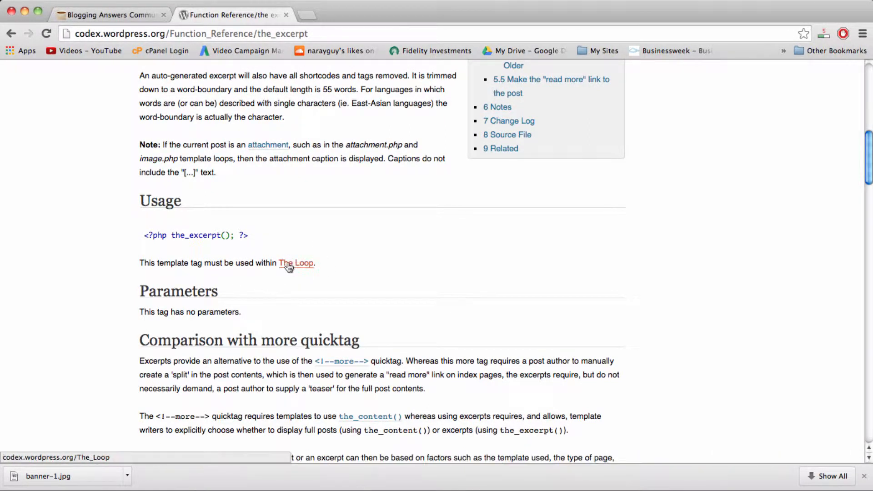
{"action": "mouse_move", "coordinate": [320, 186]}
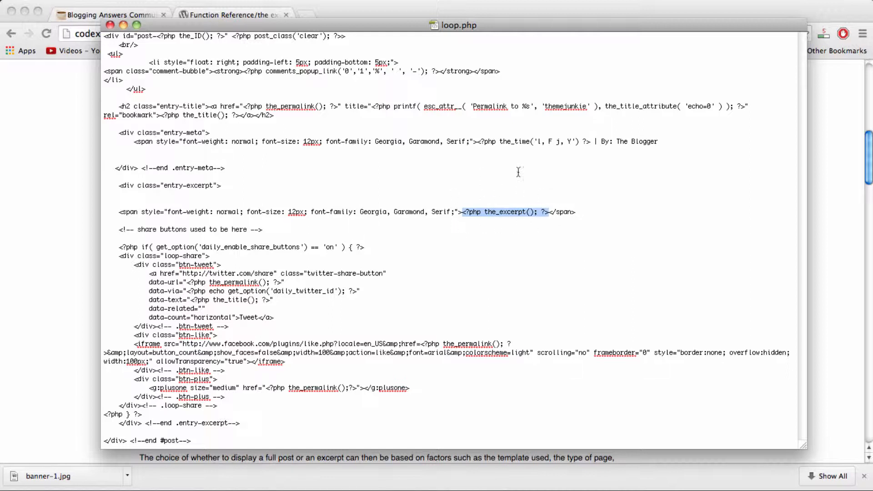
{"action": "mouse_move", "coordinate": [524, 231]}
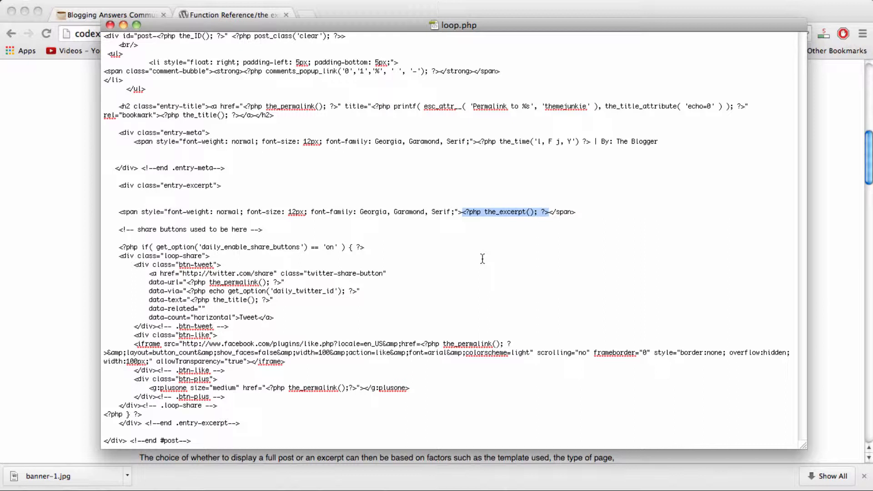
{"action": "mouse_move", "coordinate": [399, 203]}
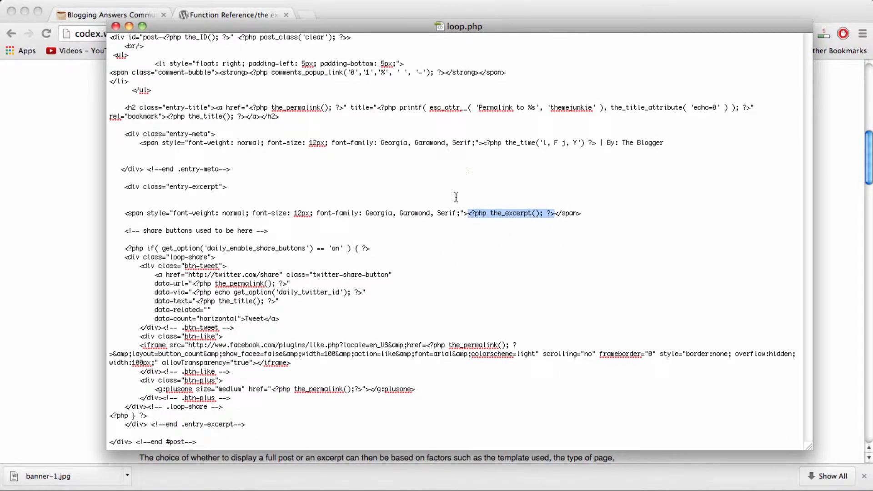
{"action": "mouse_move", "coordinate": [526, 218]}
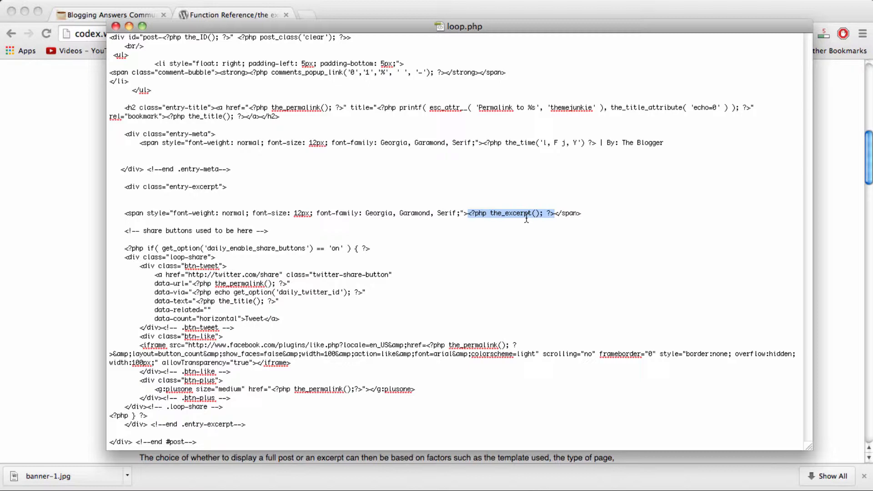
- Return to the the_excerpt Codex reference page after reviewing loop.php
{"action": "left_click", "coordinate": [119, 18]}
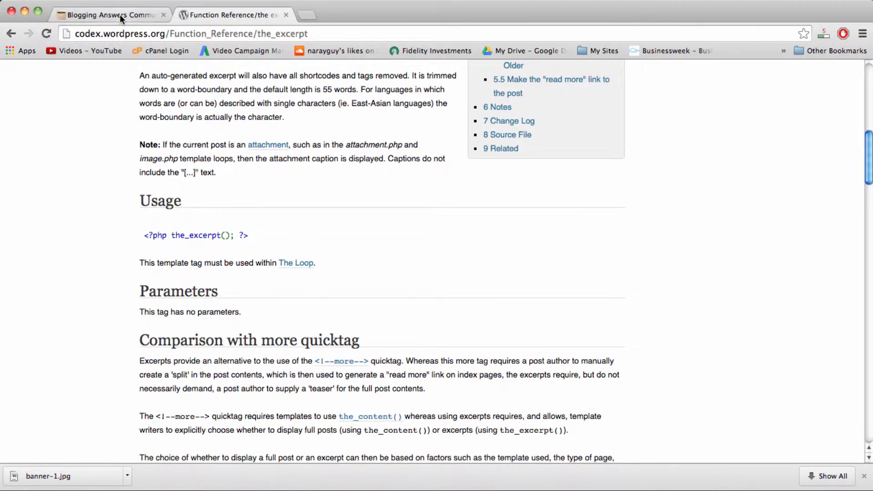
- Switch to the 'Blogging Answers' tab and scroll up through post excerpts
{"action": "left_click", "coordinate": [109, 14]}
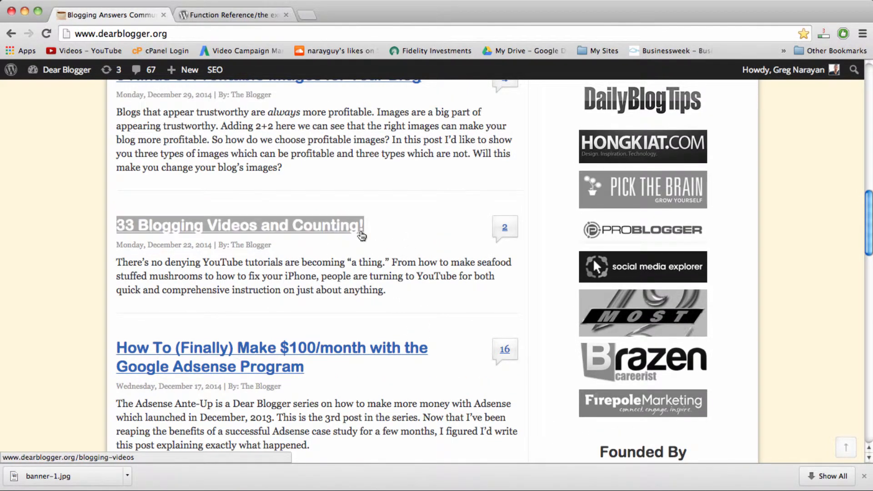
{"action": "scroll", "scroll_direction": "up", "scroll_amount": 3}
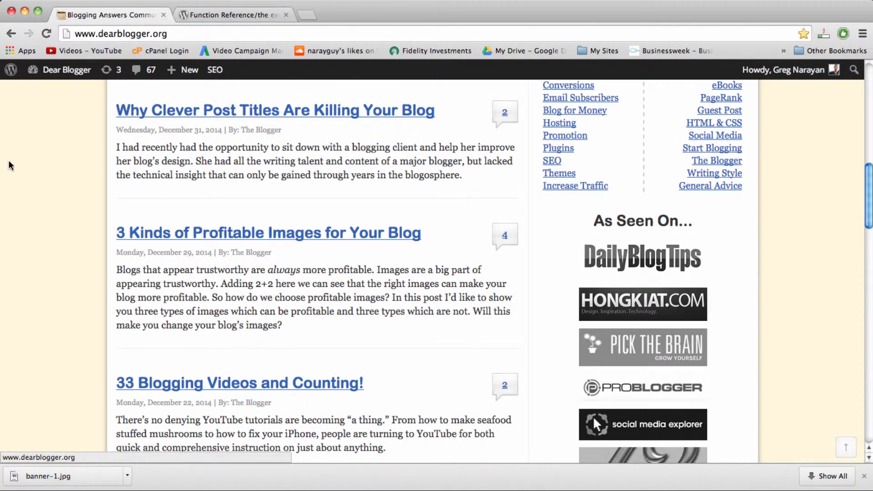
{"action": "mouse_move", "coordinate": [466, 256]}
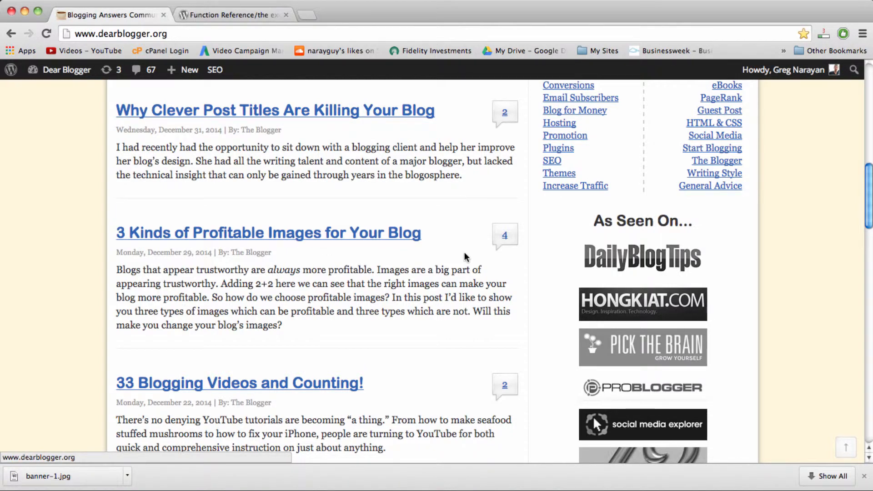
{"action": "mouse_move", "coordinate": [286, 329]}
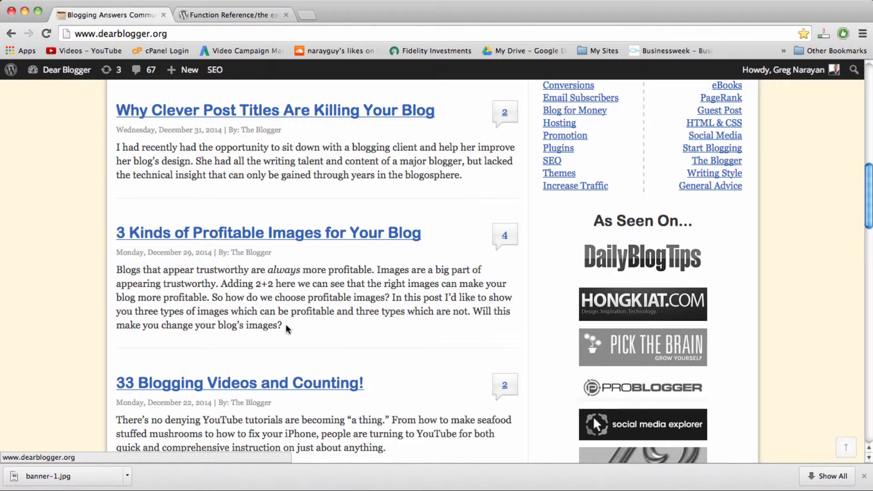